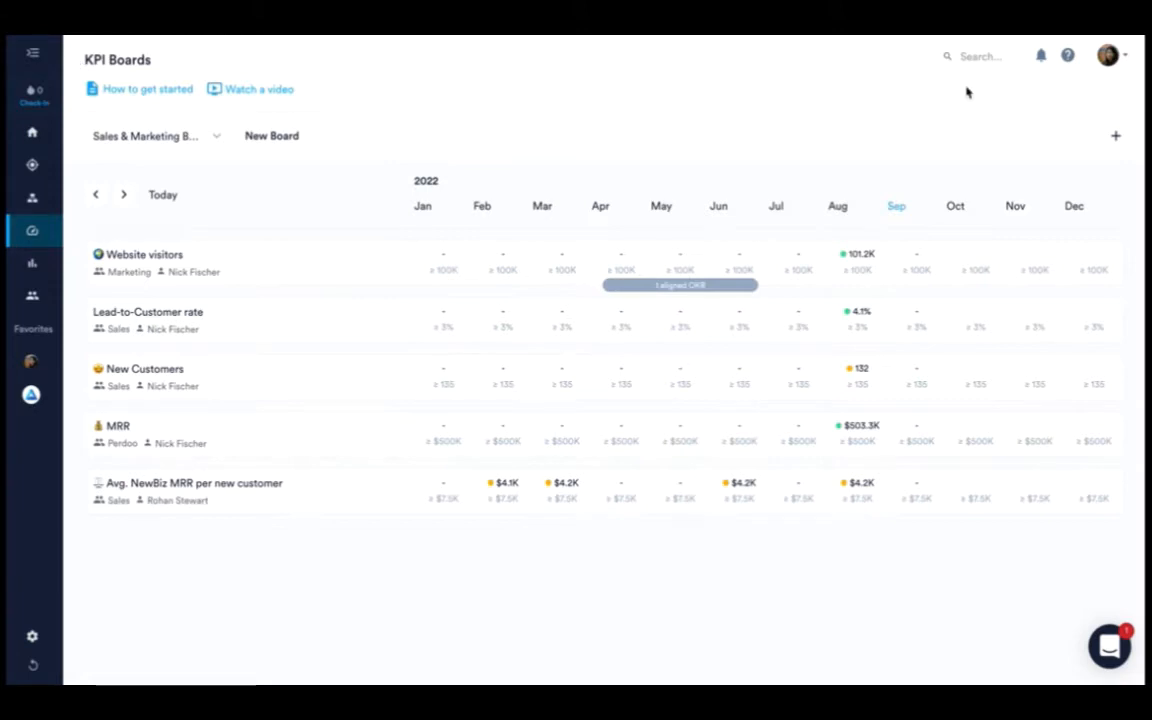
# Go from KPI Boards via the Strategy map to My company's Goals tab
pyautogui.click(1116, 135)
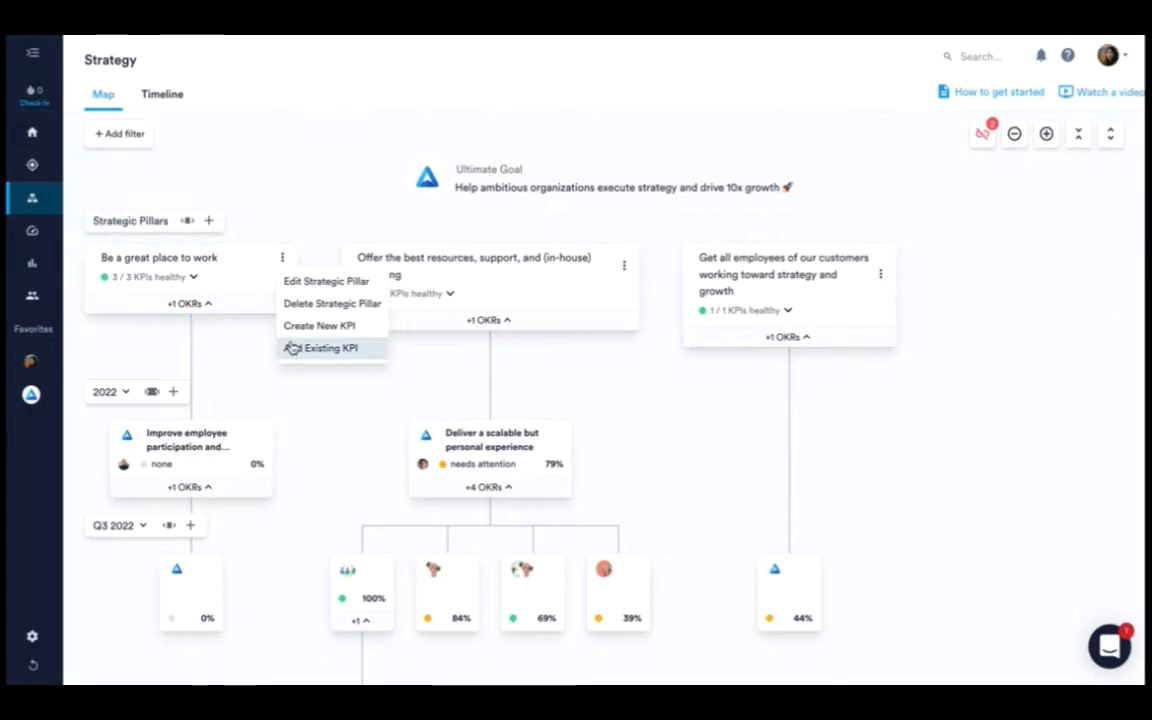
pyautogui.click(162, 93)
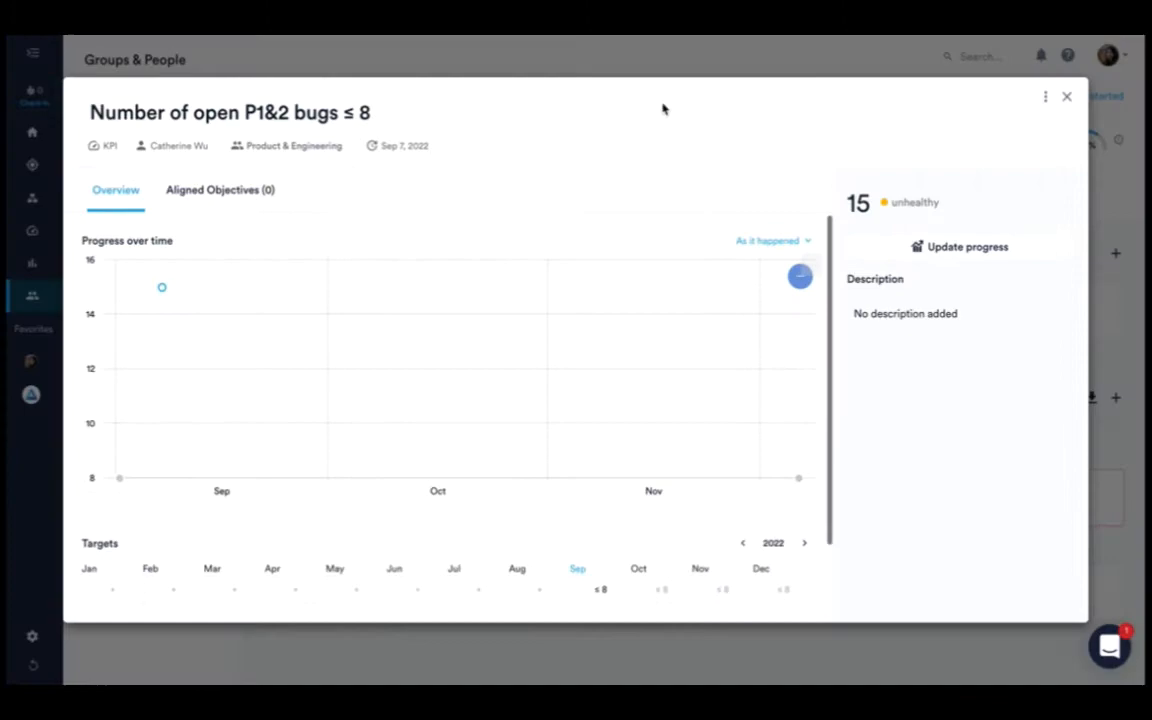
pyautogui.click(1066, 96)
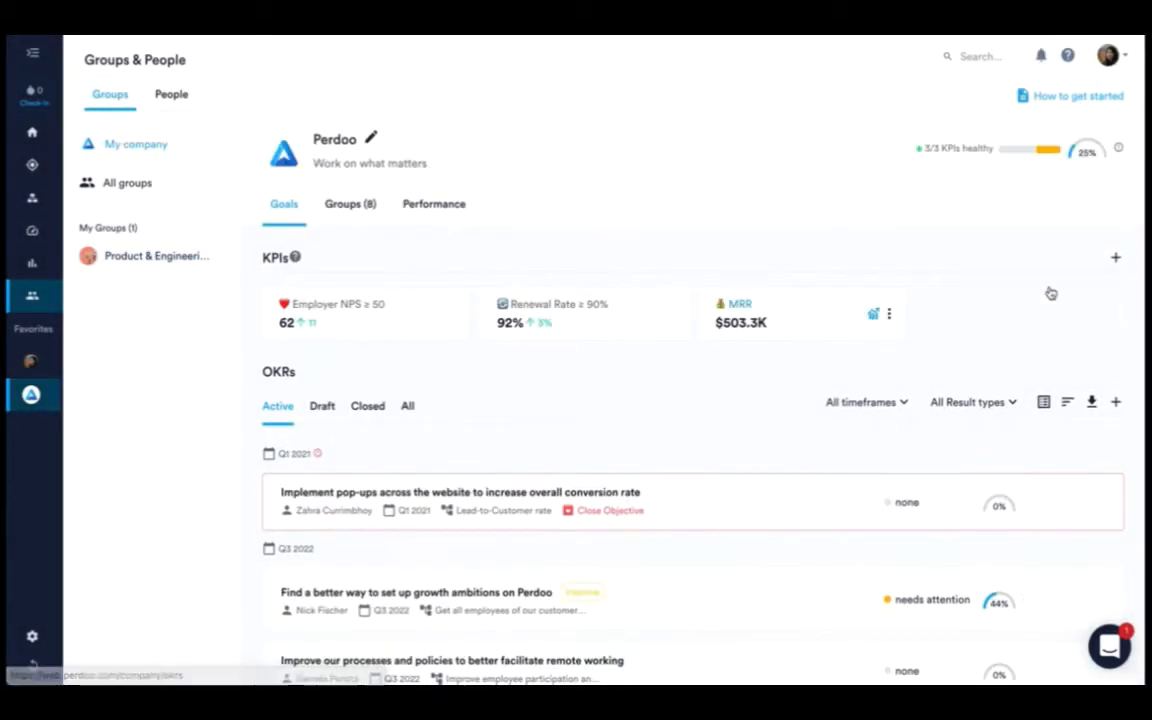
pyautogui.moveTo(1115, 258)
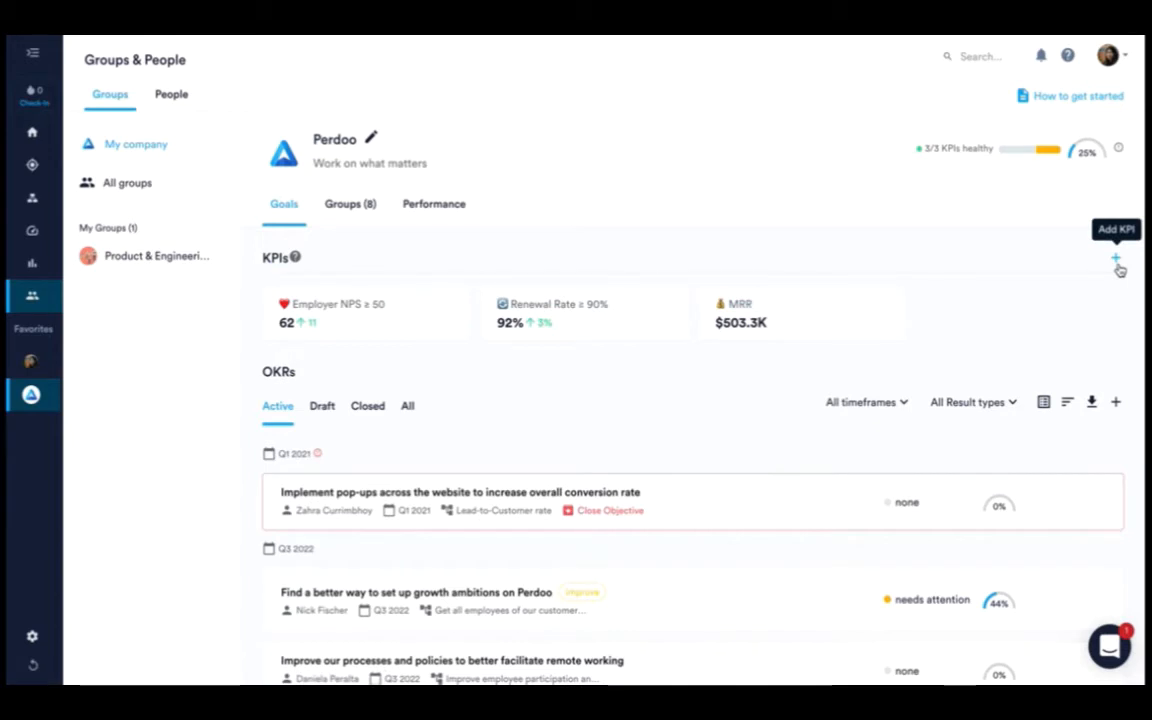
# Open the Add KPI form under the Product & Engineering group
pyautogui.click(156, 256)
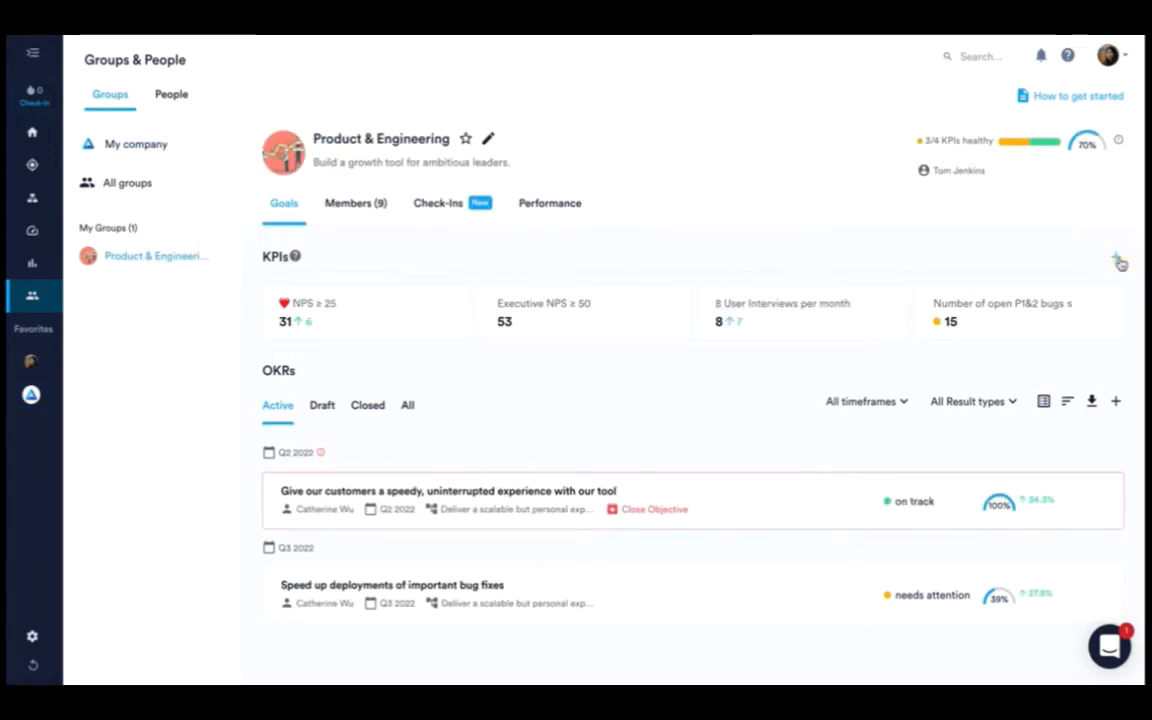
pyautogui.click(1119, 257)
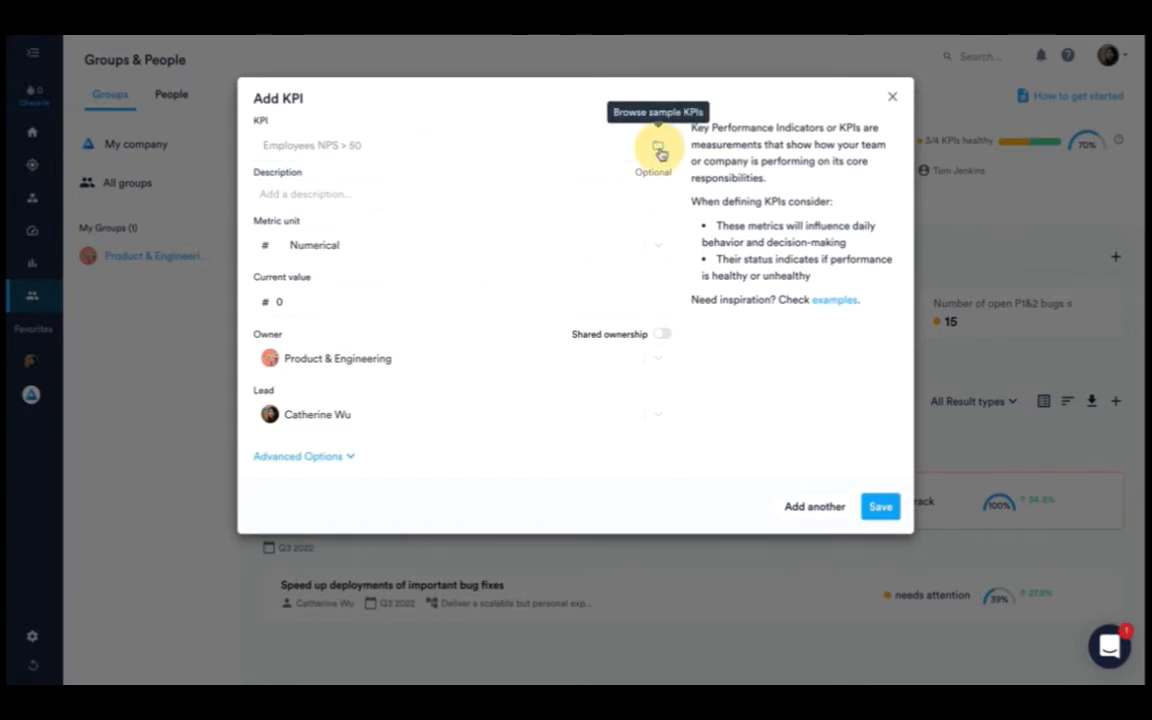
# Fill the form from the Engineering sample 'Number of open P1&2 bugs ≤ 8'
pyautogui.click(658, 147)
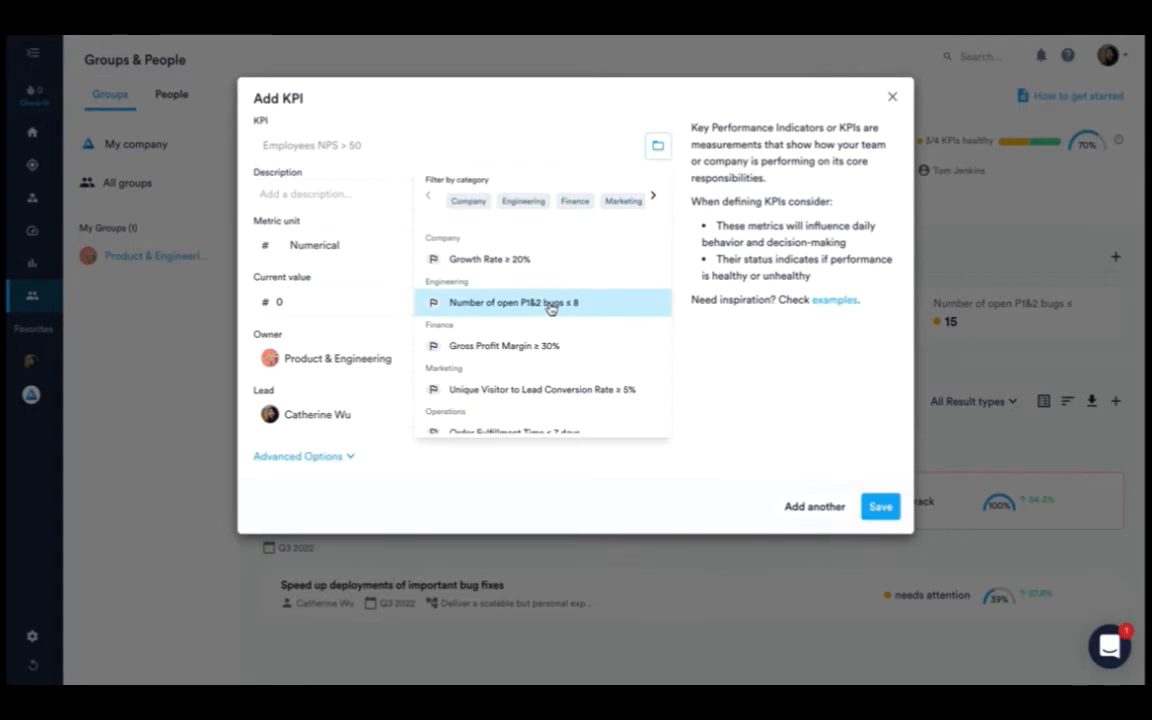
pyautogui.click(513, 302)
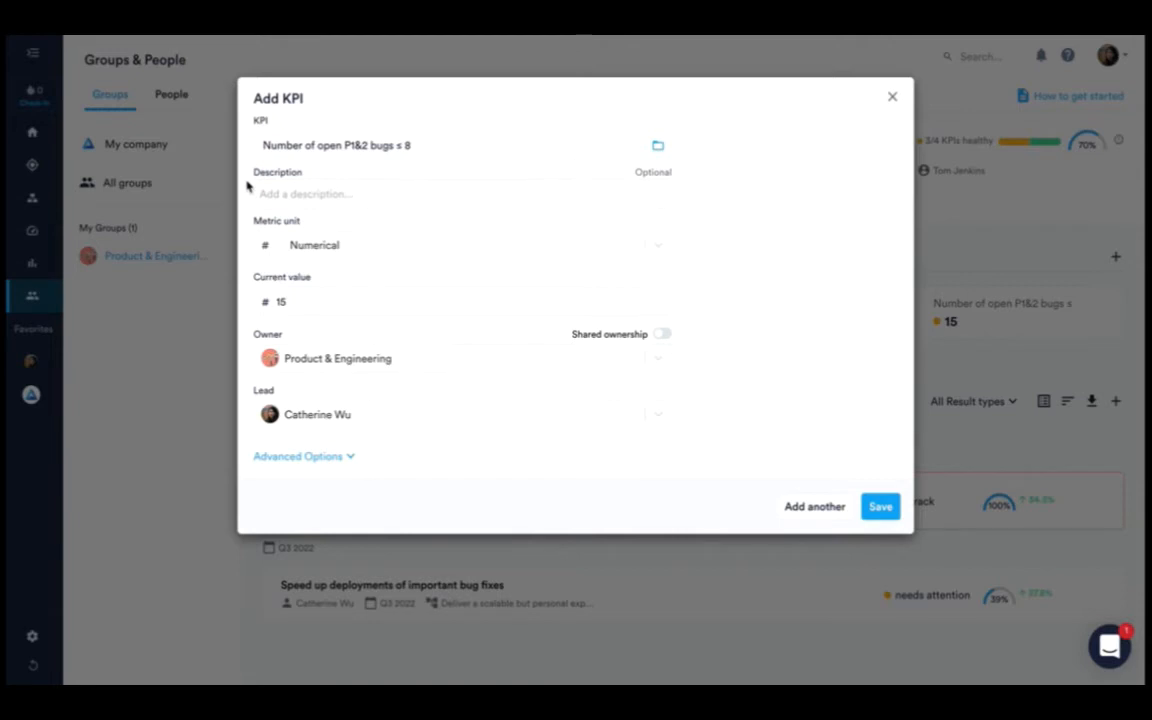
pyautogui.moveTo(251, 219)
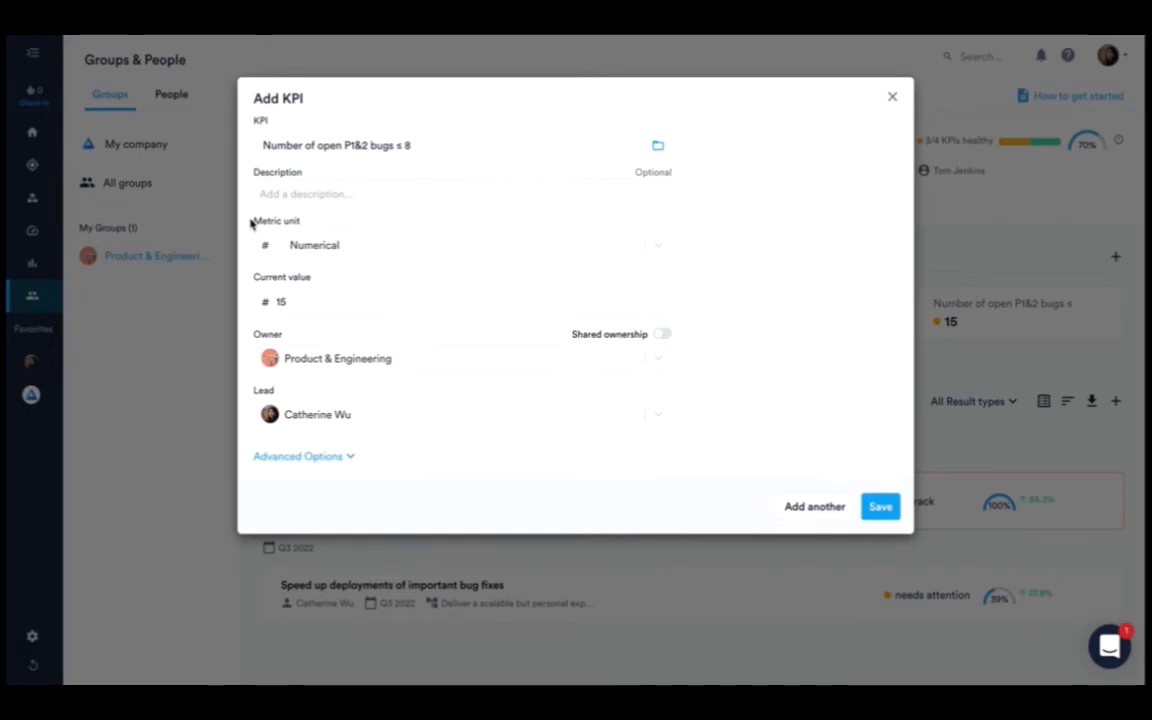
pyautogui.moveTo(270, 248)
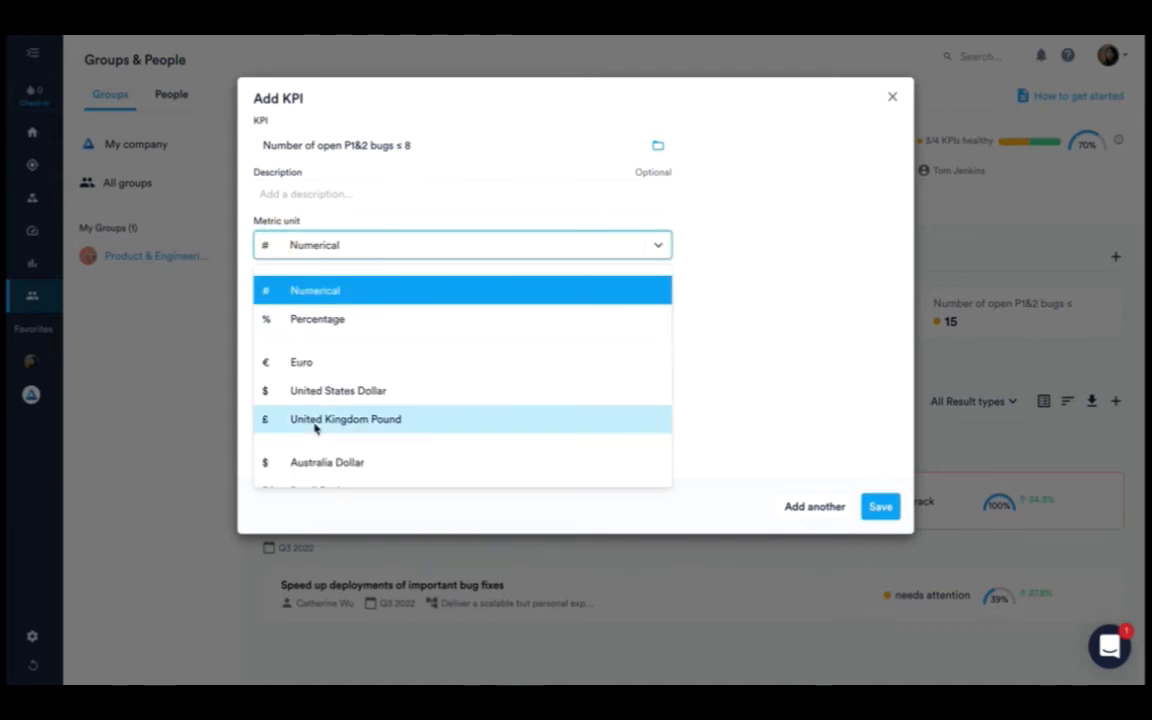
# Save the KPI with Numerical metric unit and open its detail view
pyautogui.click(315, 290)
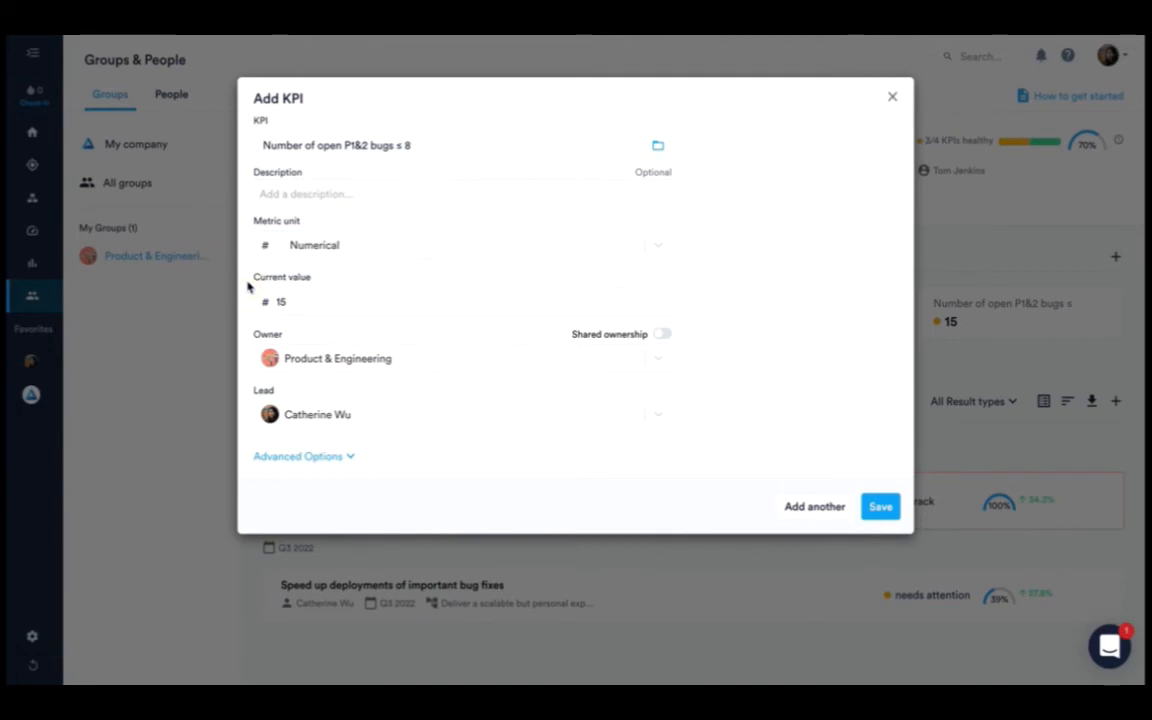
pyautogui.moveTo(248, 347)
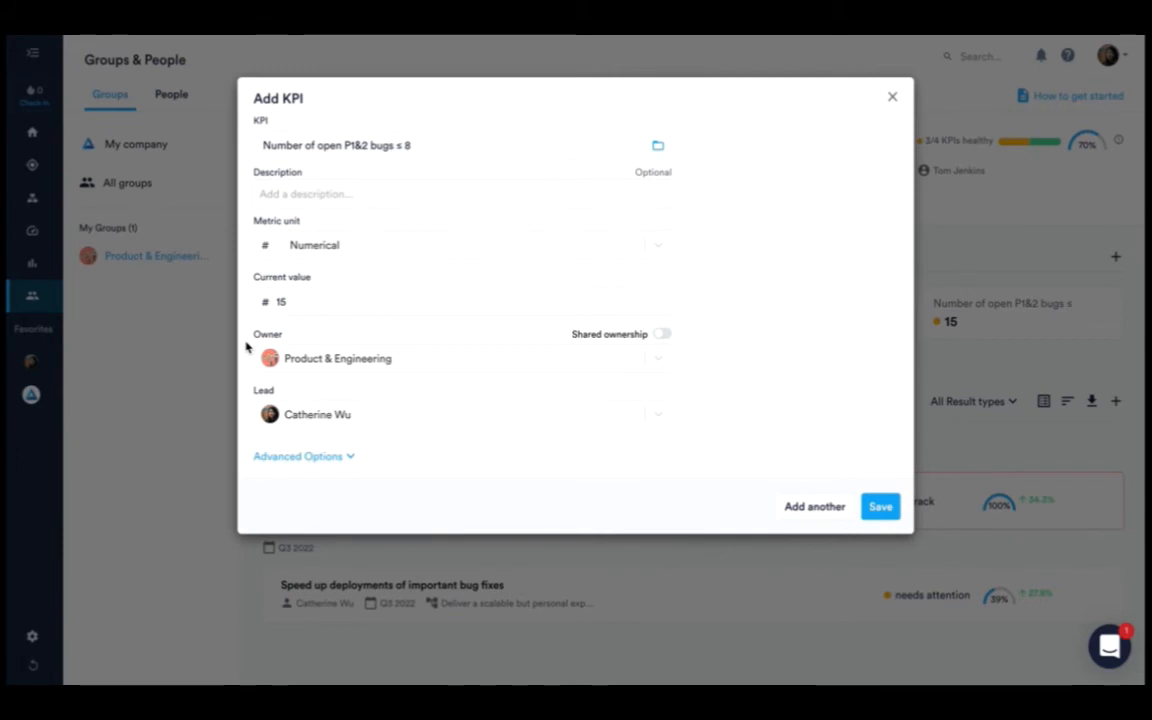
pyautogui.moveTo(247, 400)
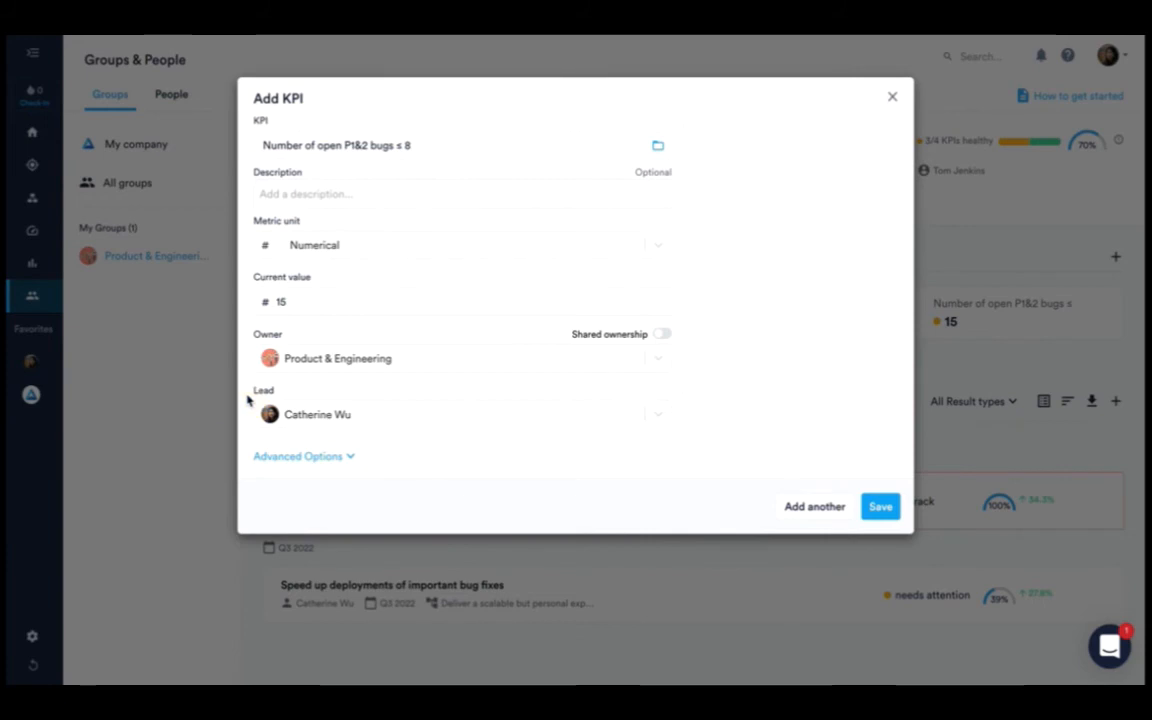
pyautogui.click(880, 506)
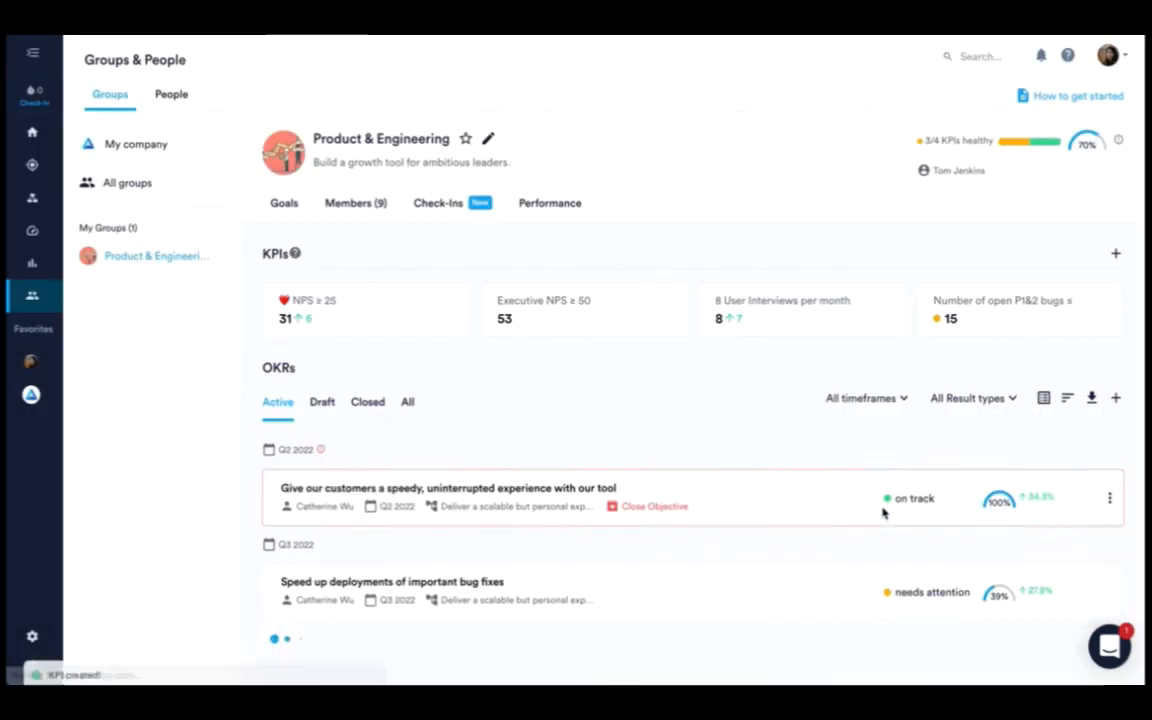
pyautogui.click(1001, 300)
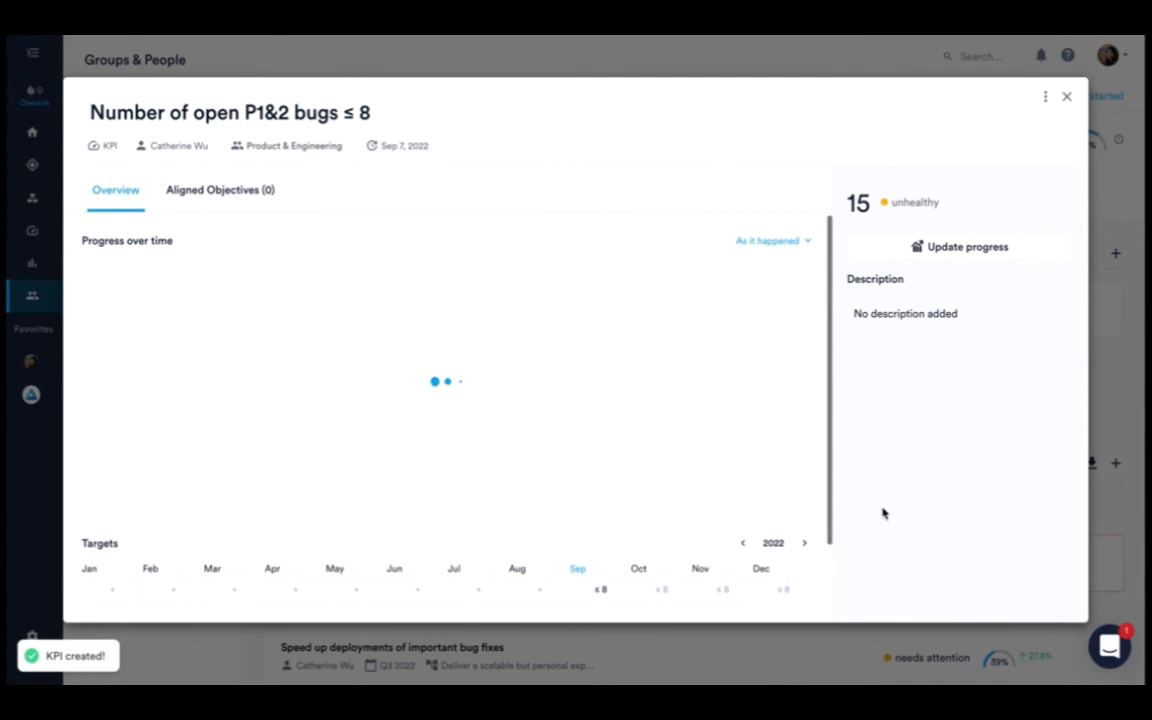